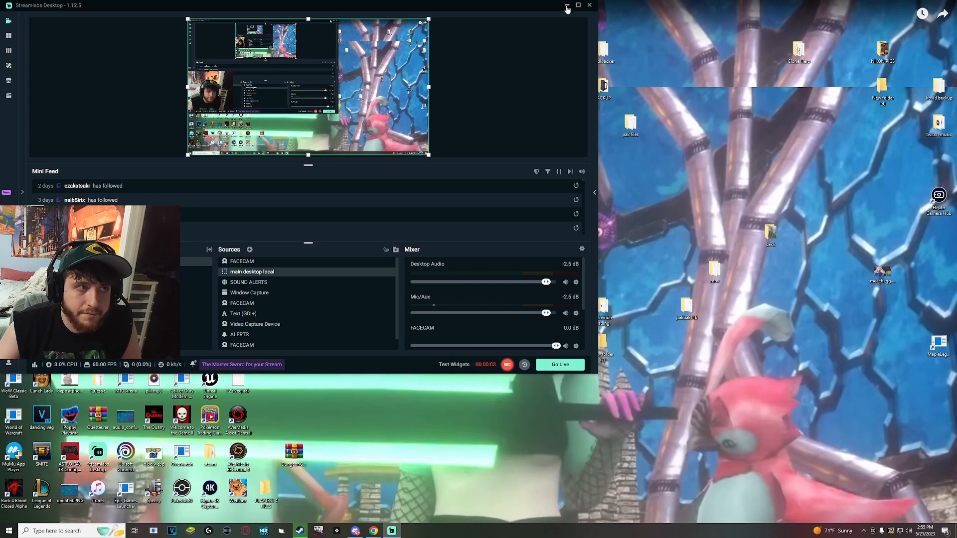
Minimize the Streamlabs Desktop window so the desktop is visible
click(566, 5)
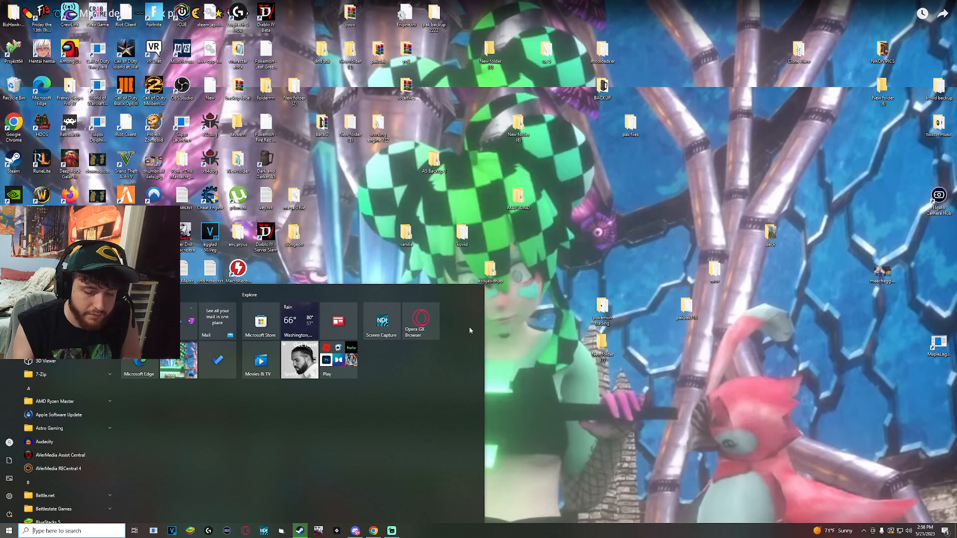
Search the Start menu for 'x64dbg' and launch the debugger
text(x6)
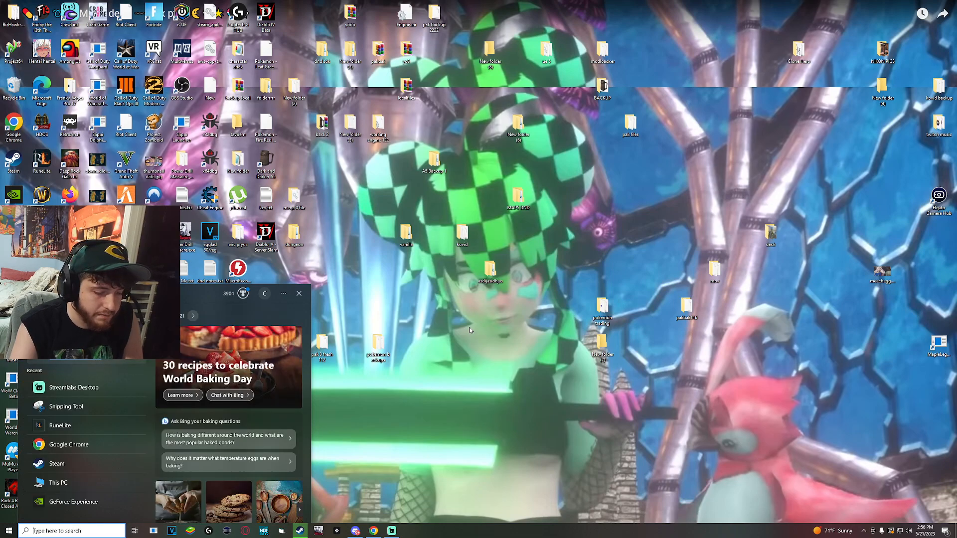
text(x64dbg)
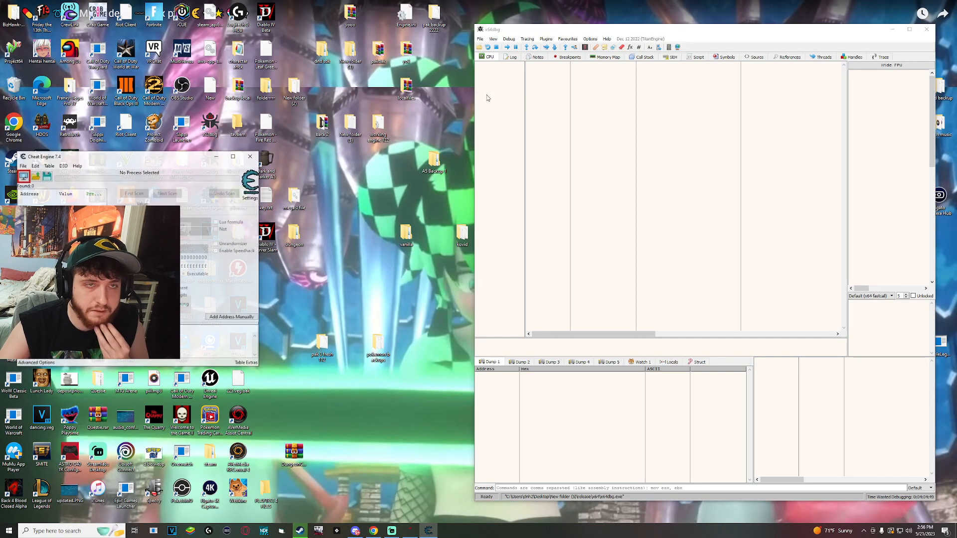
Drag the Cheat Engine window to the upper-left corner beside x64dbg
drag(140, 157, 275, 108)
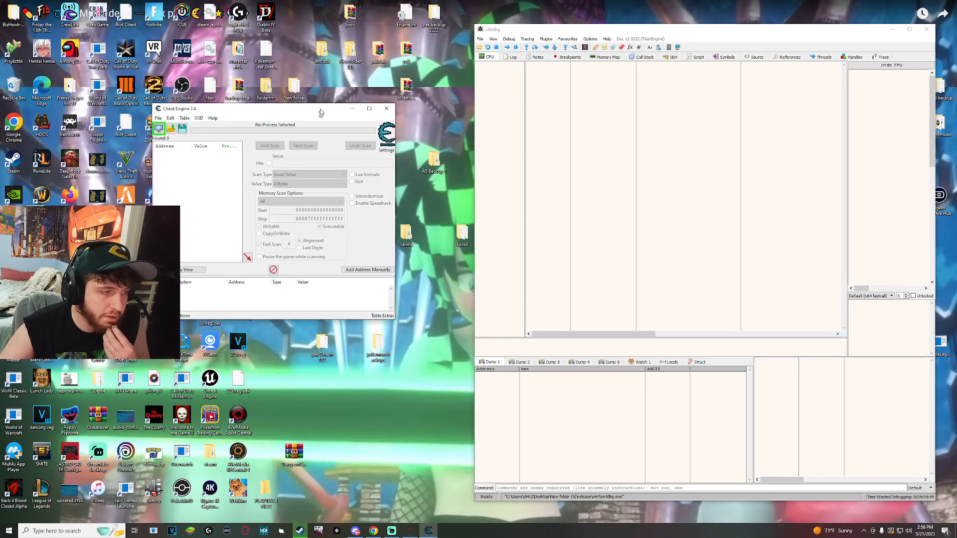
drag(276, 109, 207, 42)
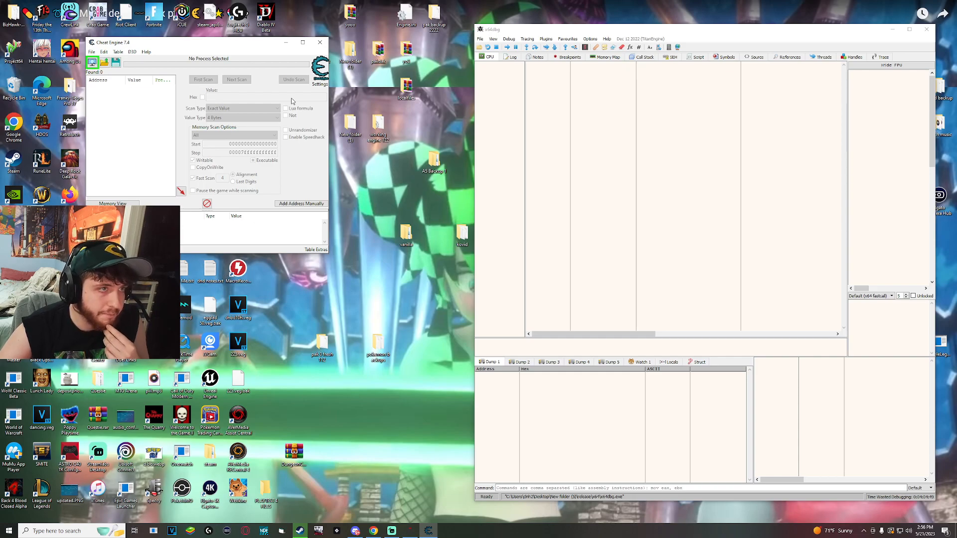
mouse_move(458, 147)
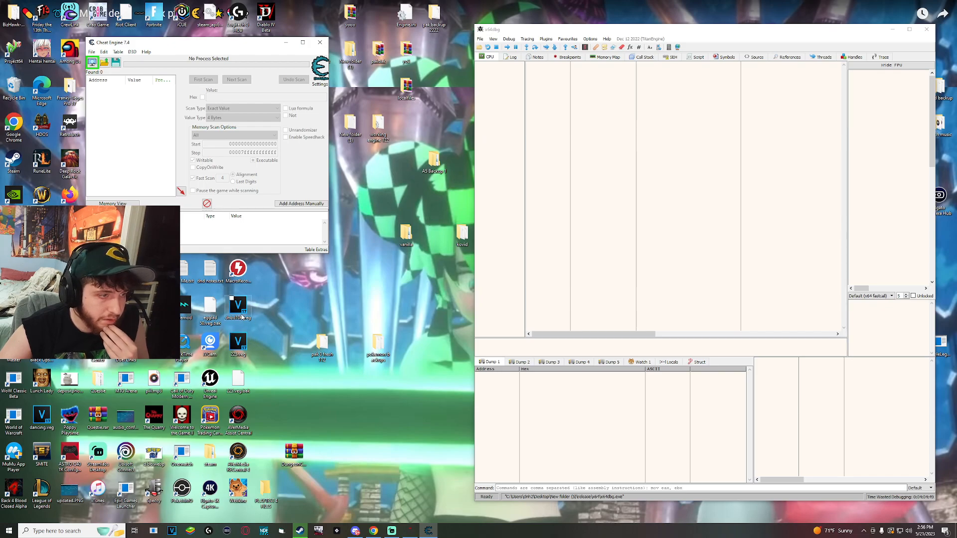
mouse_move(230, 415)
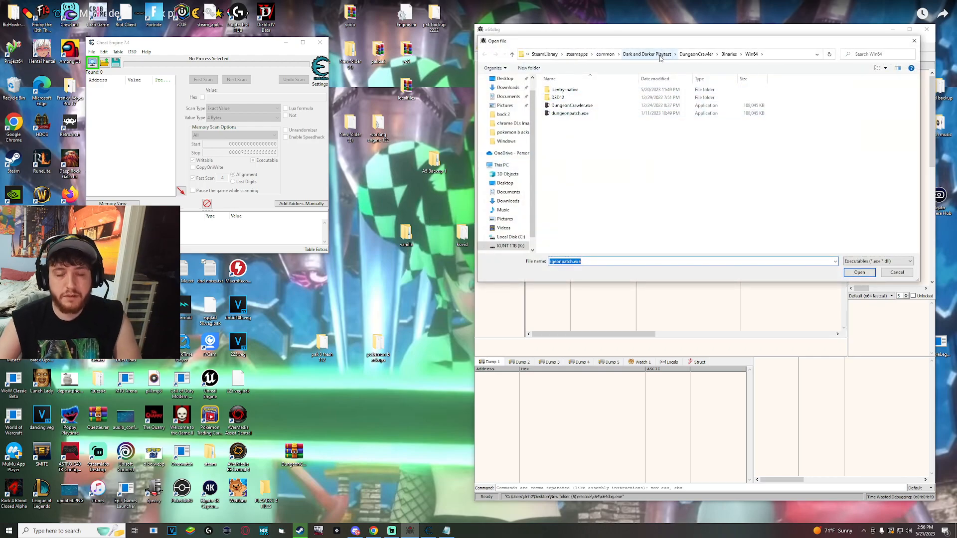
mouse_move(571, 114)
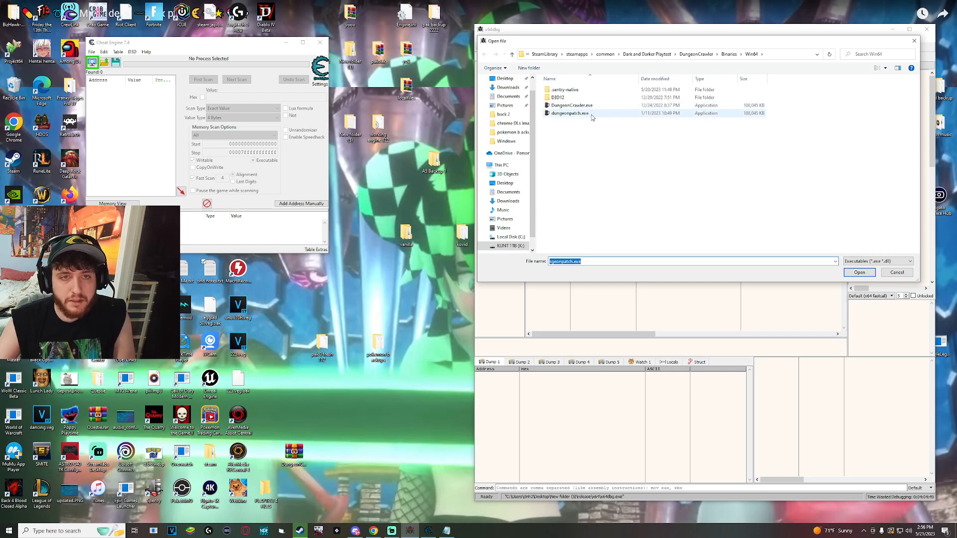
mouse_move(569, 114)
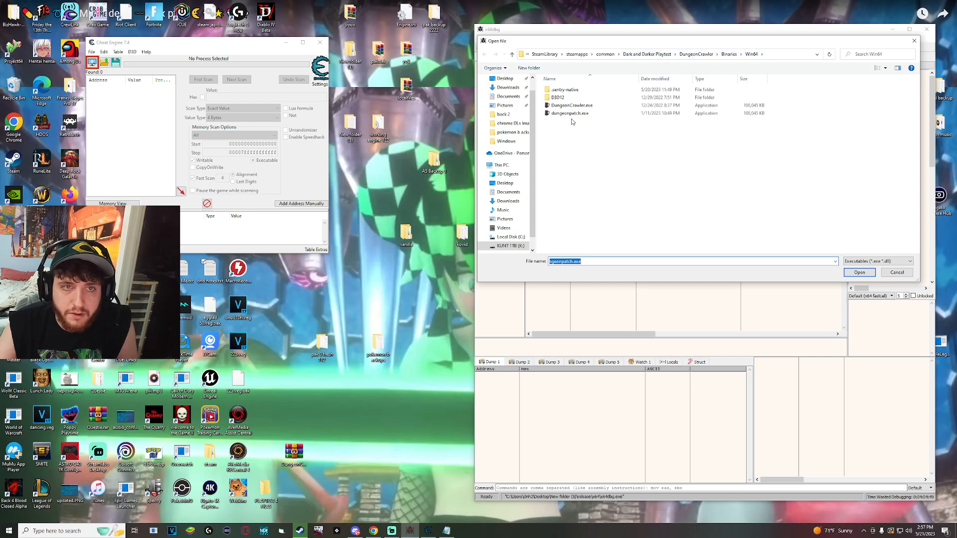
mouse_move(567, 114)
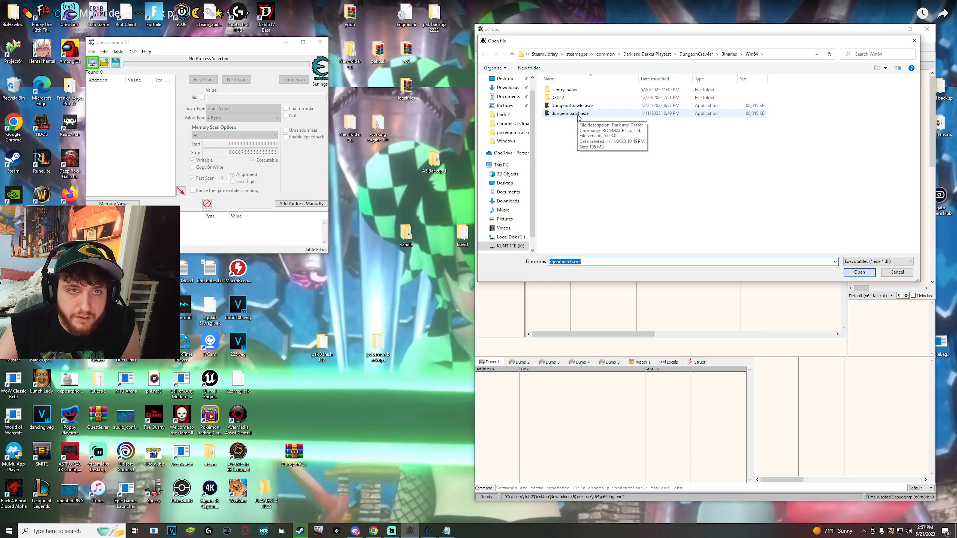
Choose dungeonpatch.exe from the Win64 folder as the program to debug
click(858, 272)
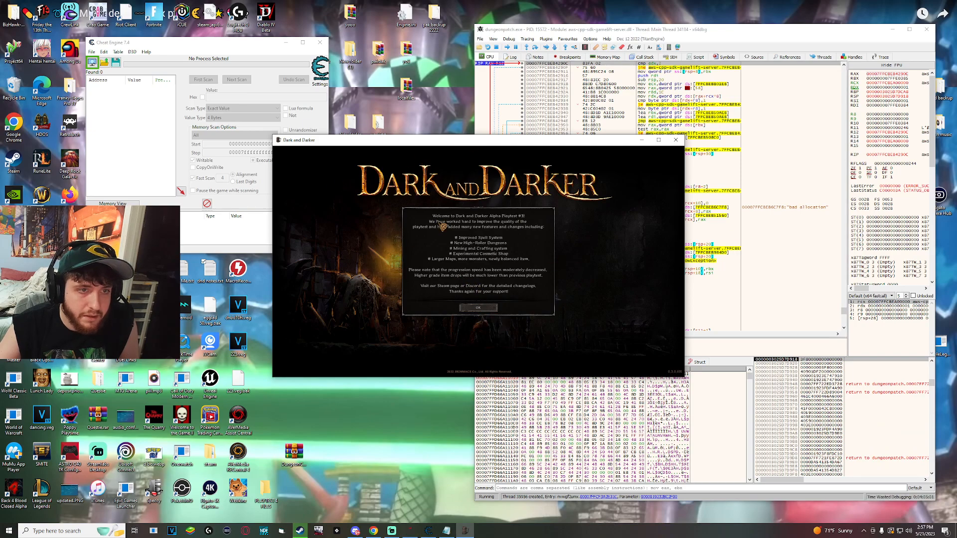
Attach Cheat Engine to dungeonpatch.exe and set the value type to Array of byte
click(89, 61)
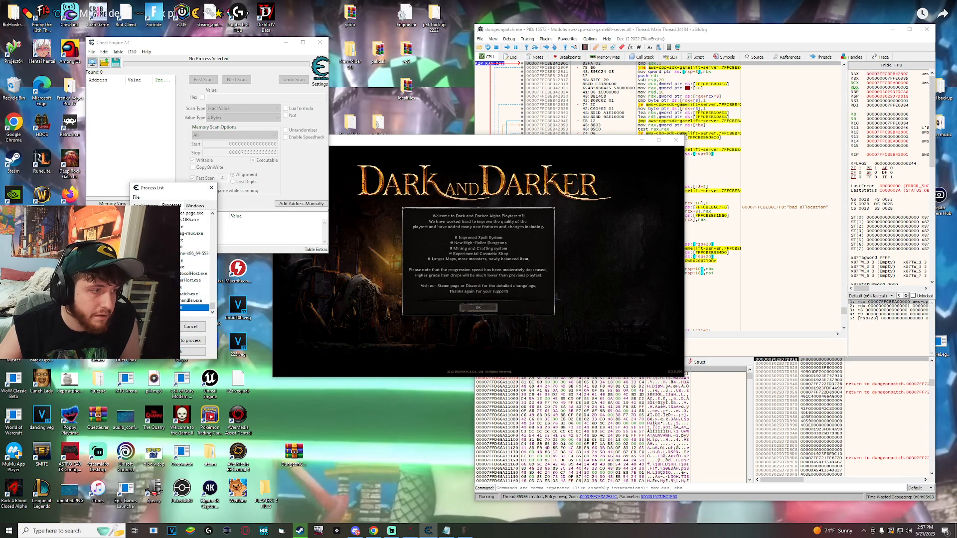
click(170, 340)
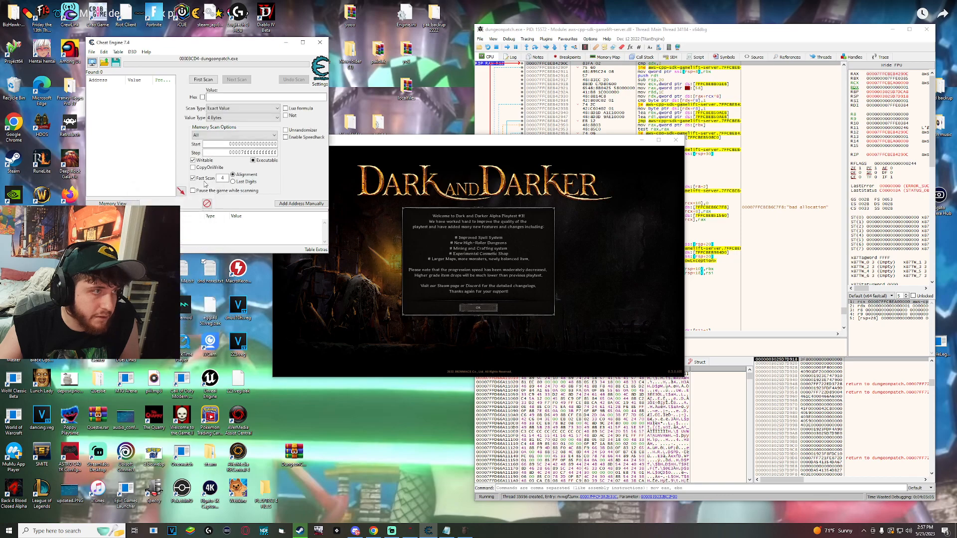
click(241, 108)
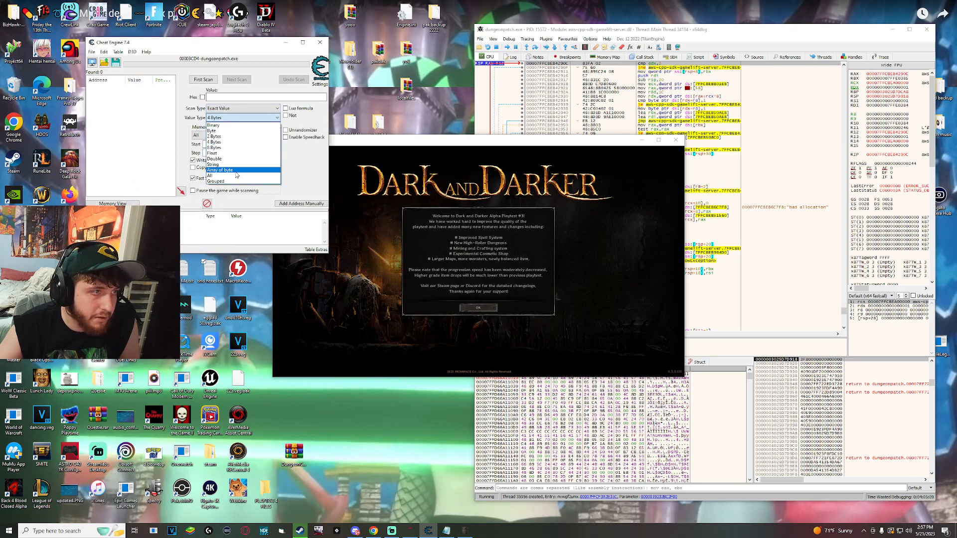
click(219, 170)
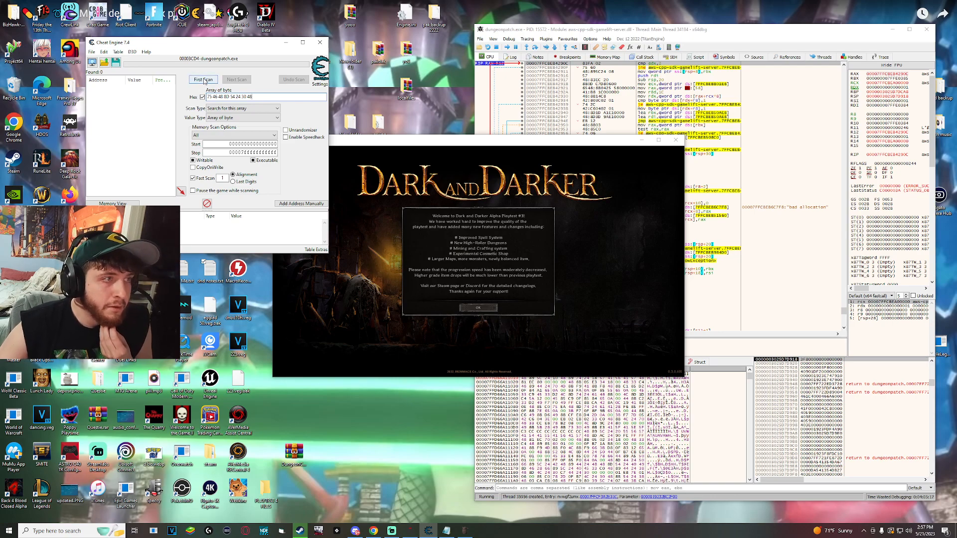
Run the first scan and disassemble the memory region of the first result
click(203, 80)
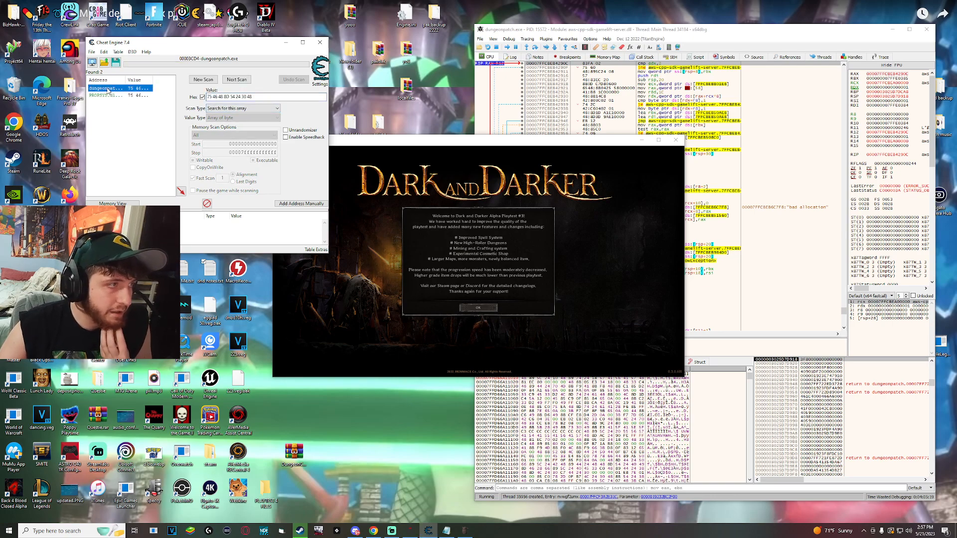
right_click(99, 87)
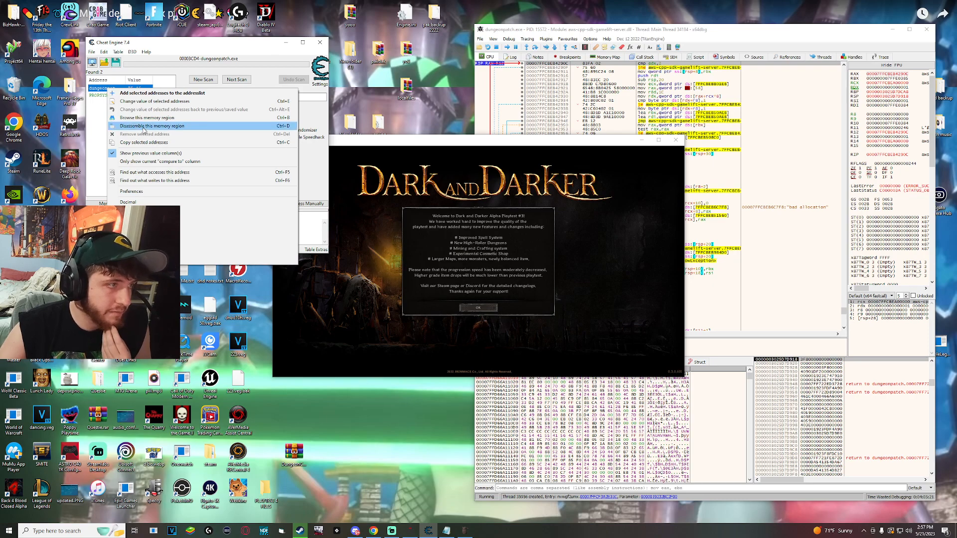
click(152, 126)
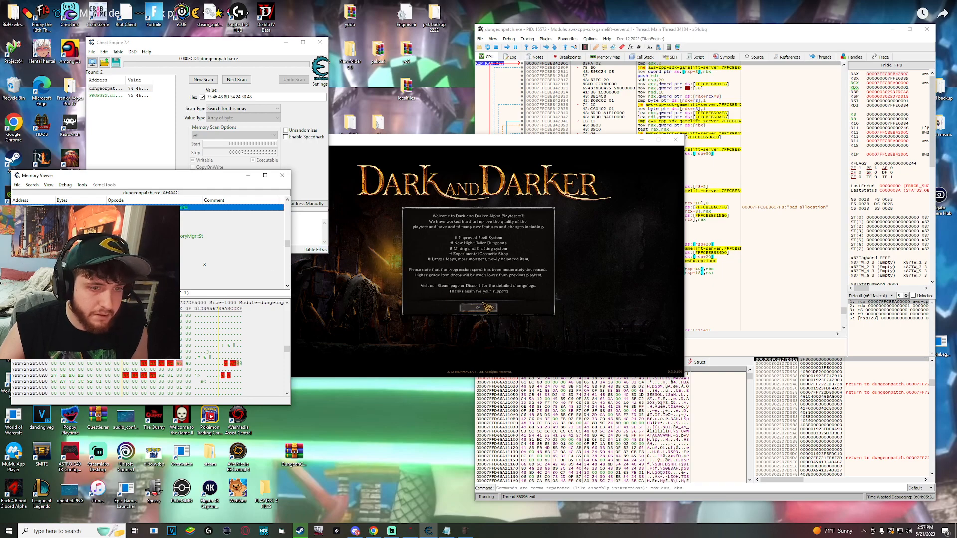
Dismiss the playtest notice, select the login server and log in
click(477, 308)
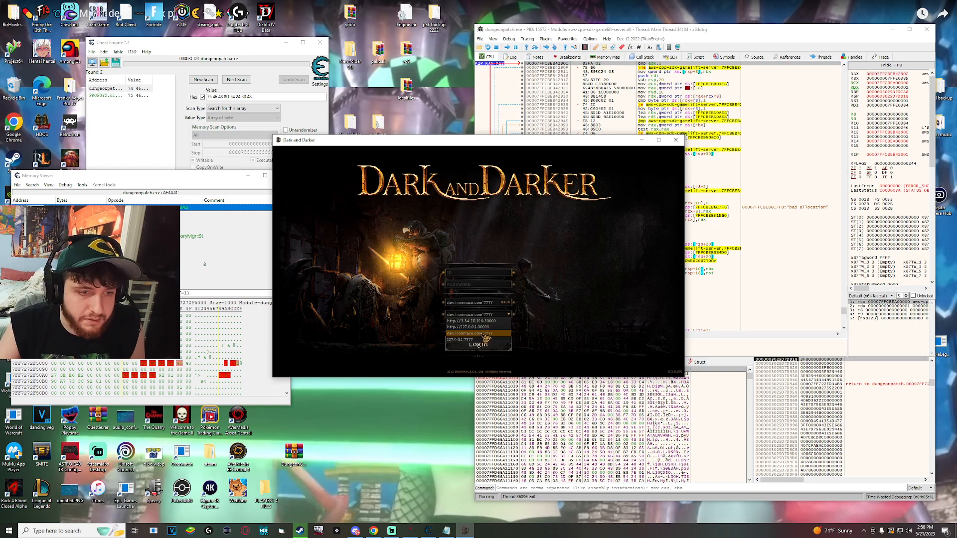
click(477, 340)
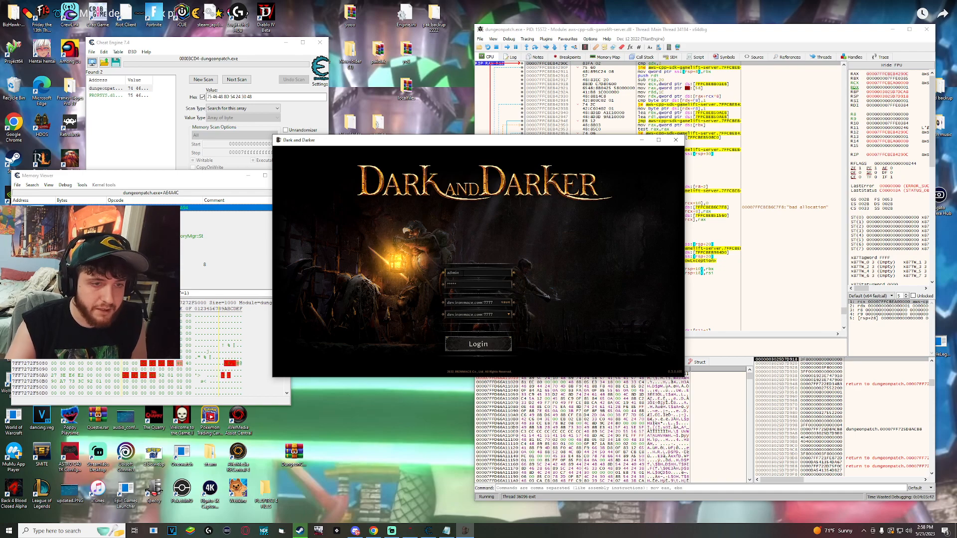
click(478, 344)
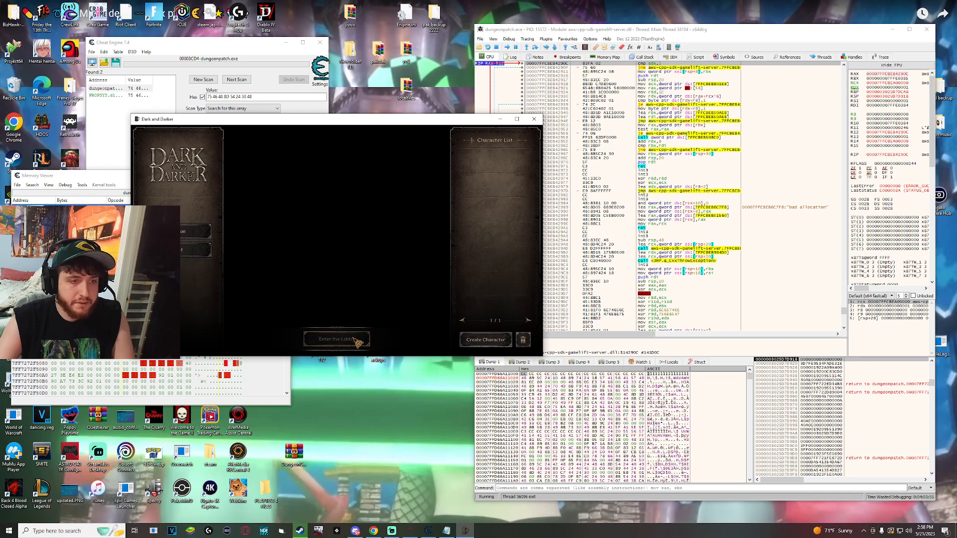
Enter the game lobby from the character list
click(336, 339)
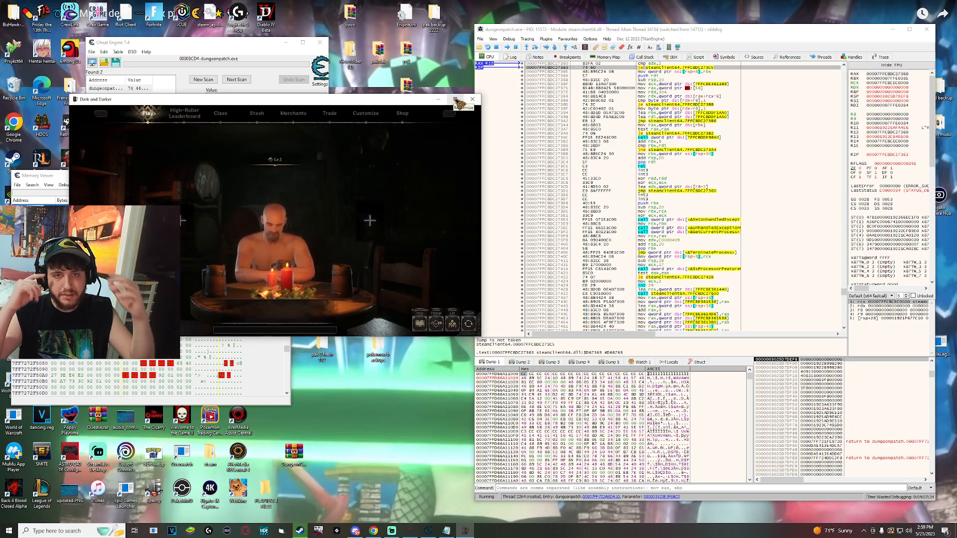
mouse_move(448, 151)
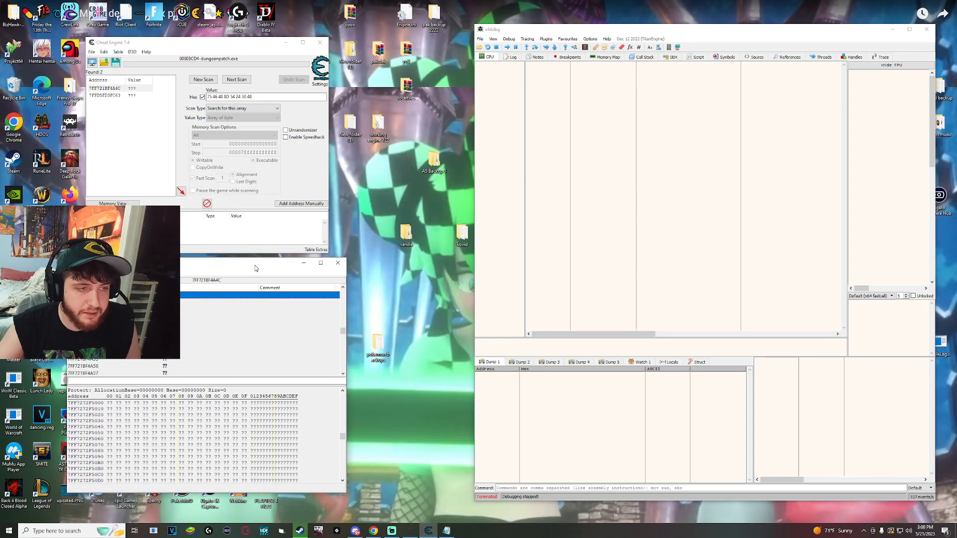
mouse_move(383, 316)
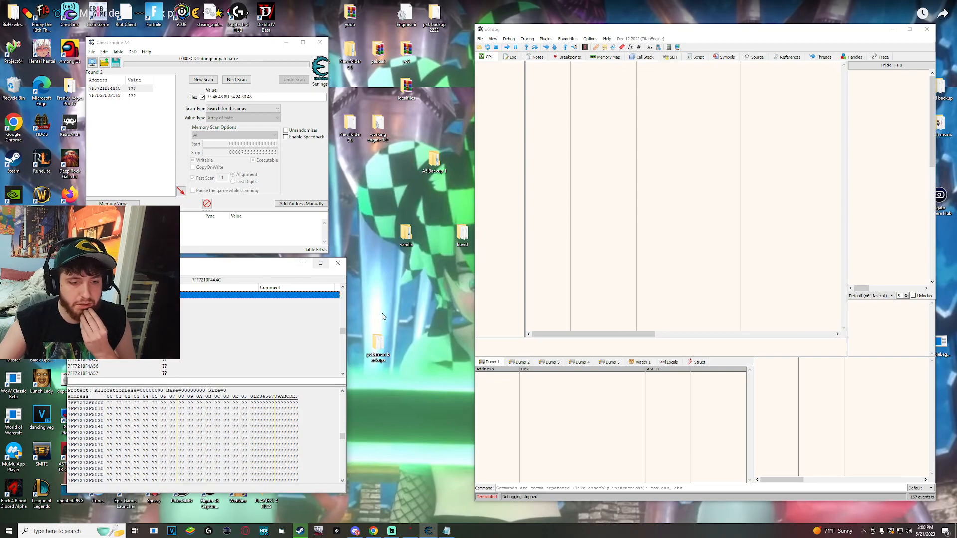
mouse_move(387, 460)
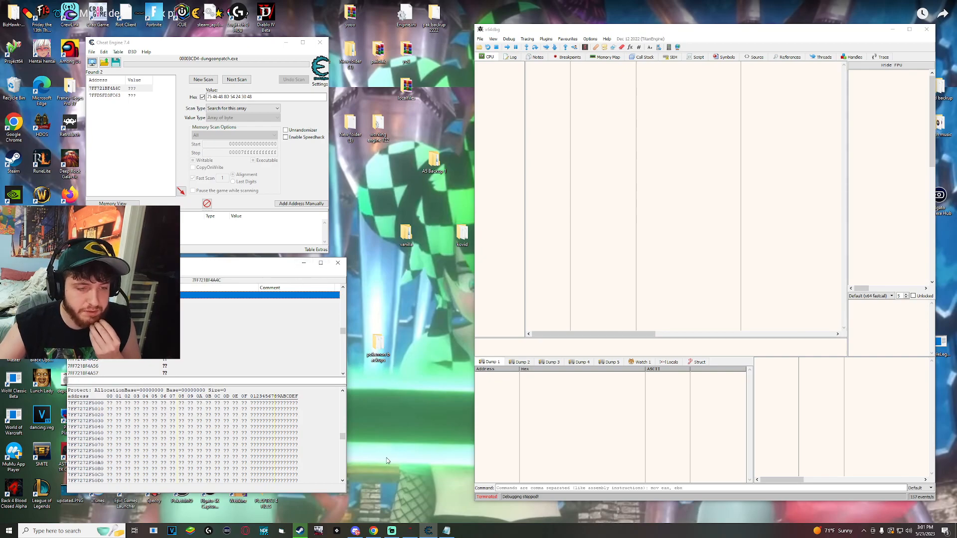